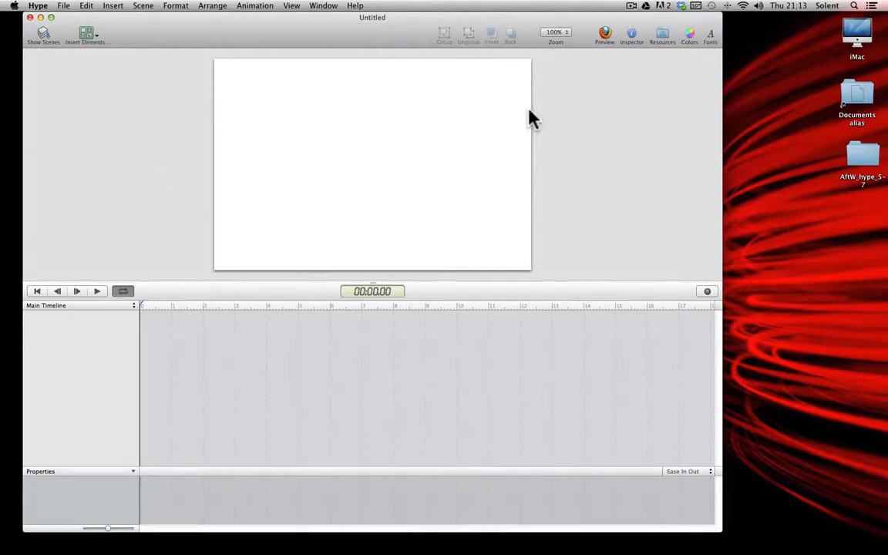
mouse_move(675, 188)
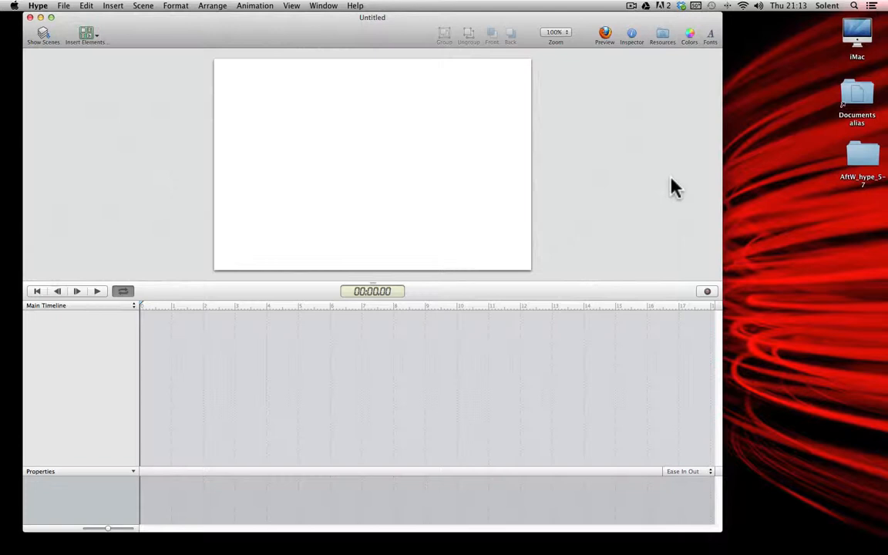
mouse_move(600, 12)
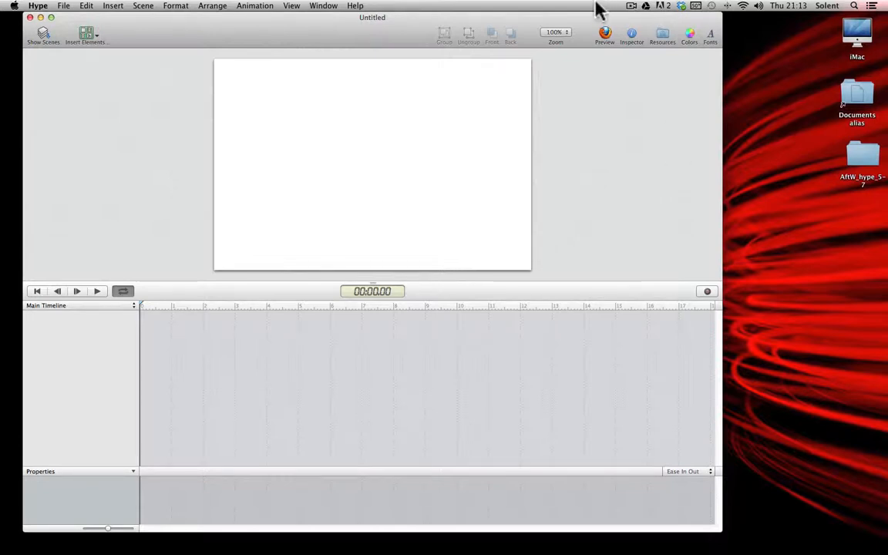
mouse_move(148, 228)
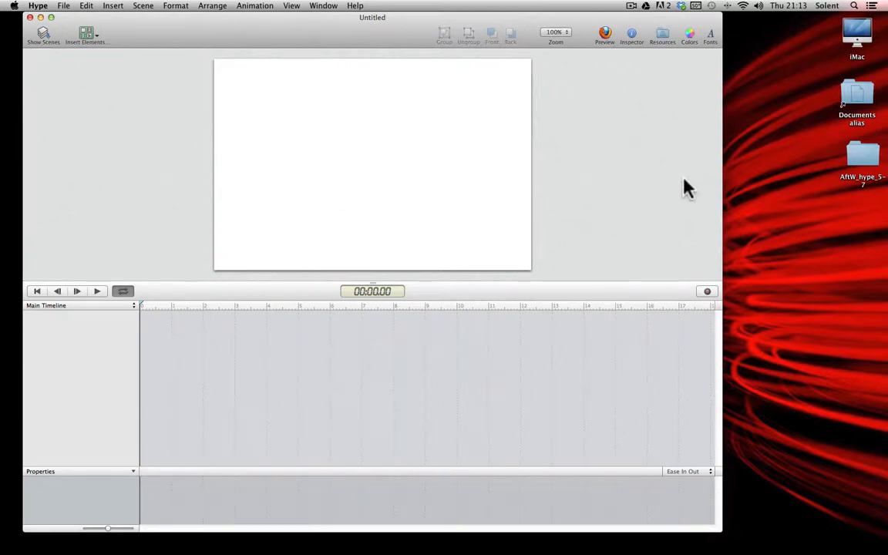
mouse_move(663, 37)
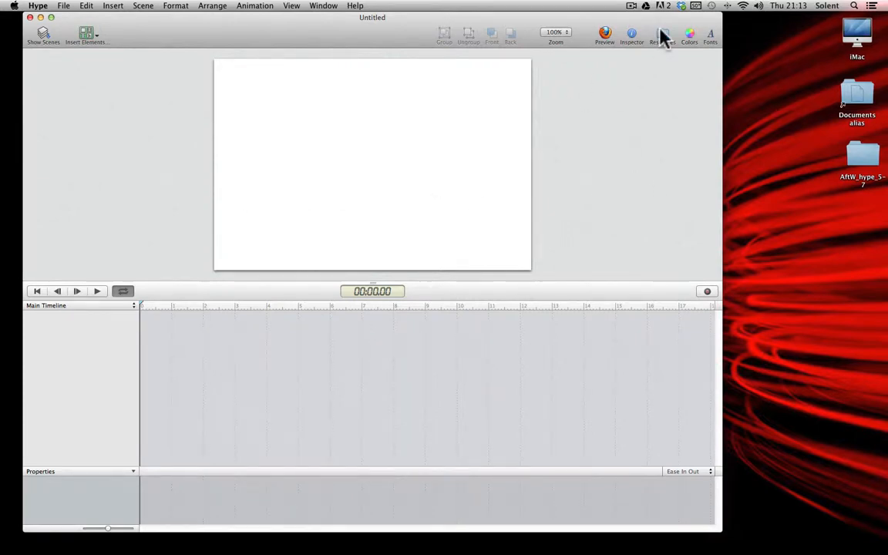
Set a custom wide, short banner document size, then show the scene's settings
click(632, 34)
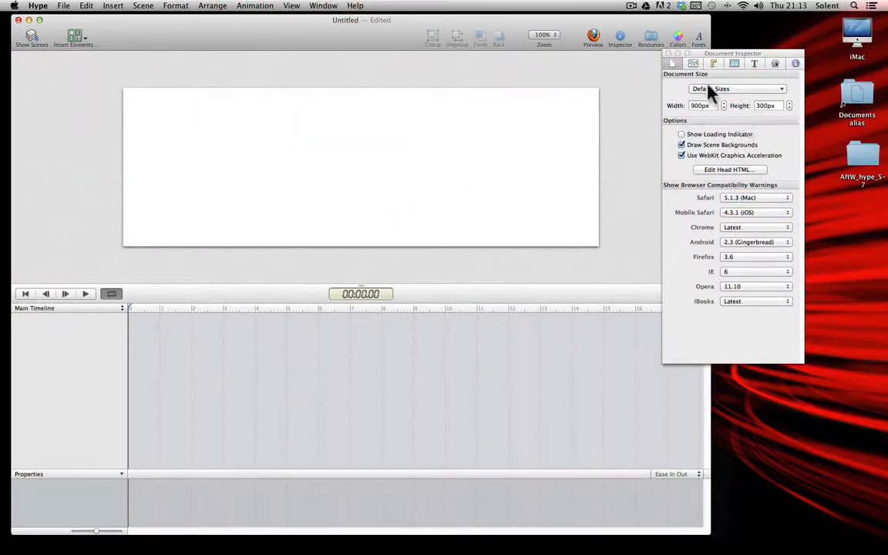
click(694, 63)
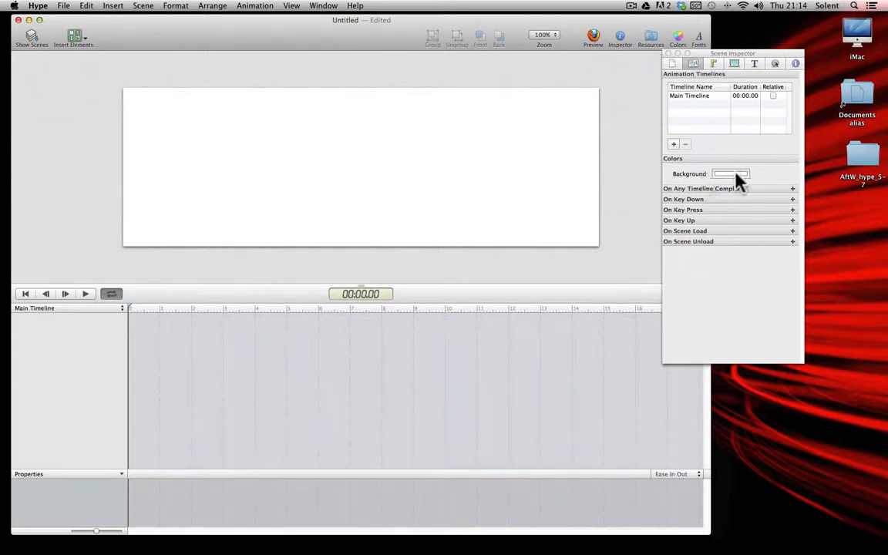
Set the scene background colour to bright blue (#3DACFF) from the Web Safe Colors palette
click(731, 173)
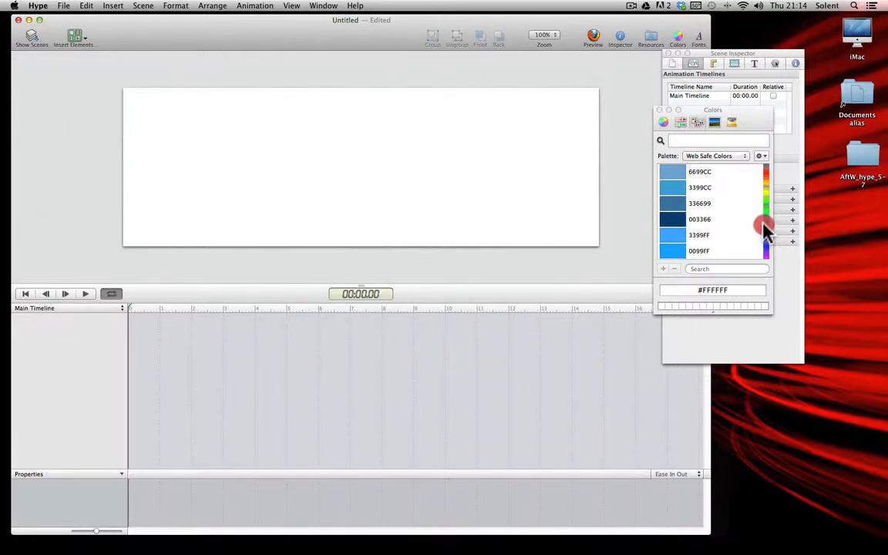
click(672, 234)
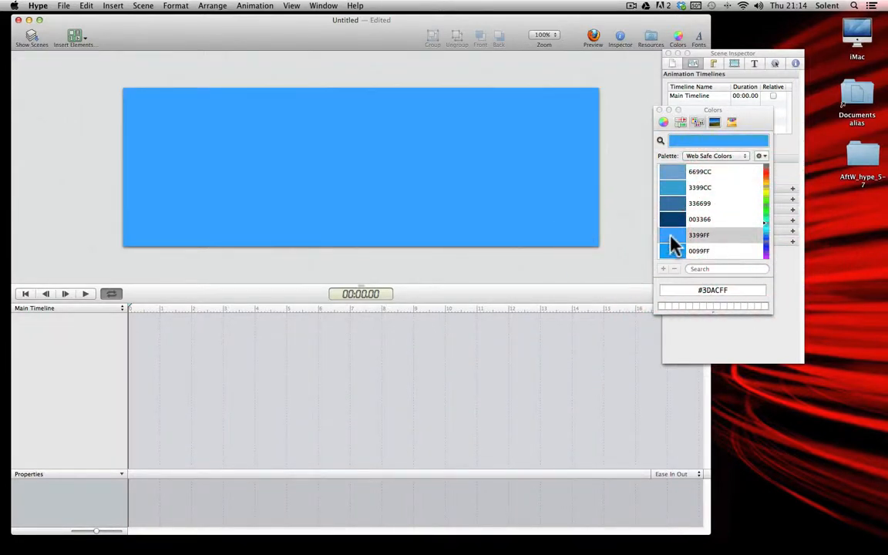
mouse_move(660, 120)
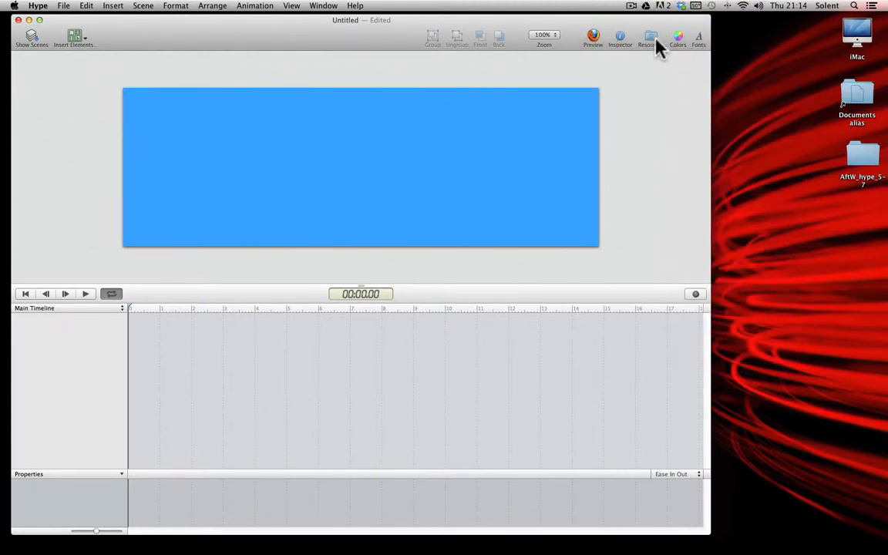
Import cloud.PNG, kid_walk.GIF, man_walk.GIF and sun_cloud.PNG from Finder into the Resource Library
click(651, 37)
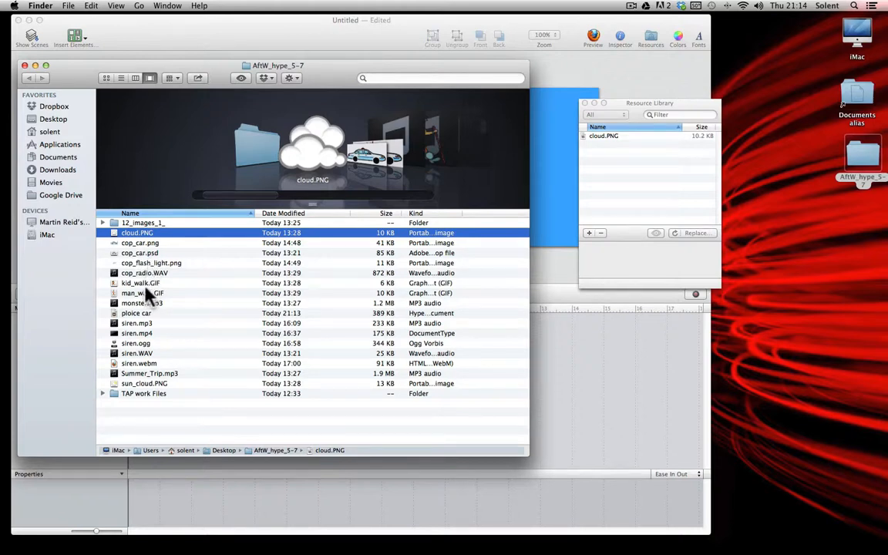
click(141, 293)
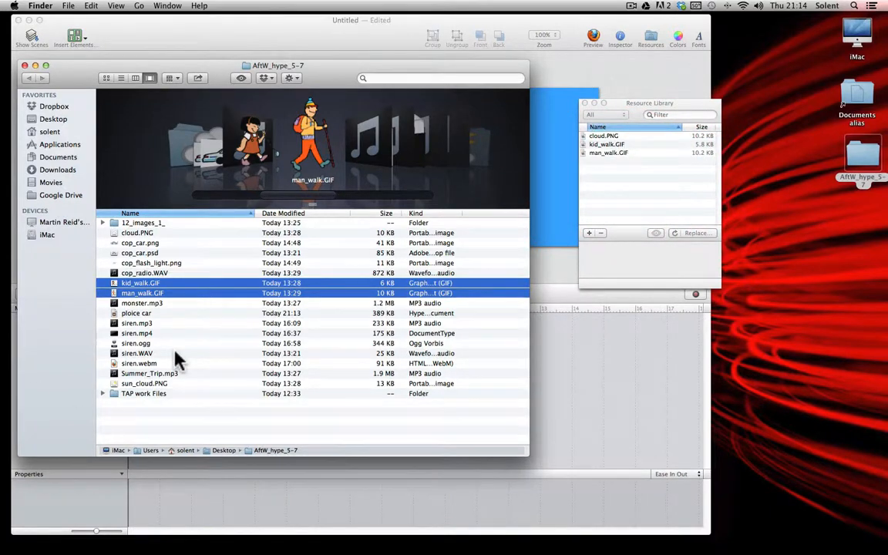
click(145, 382)
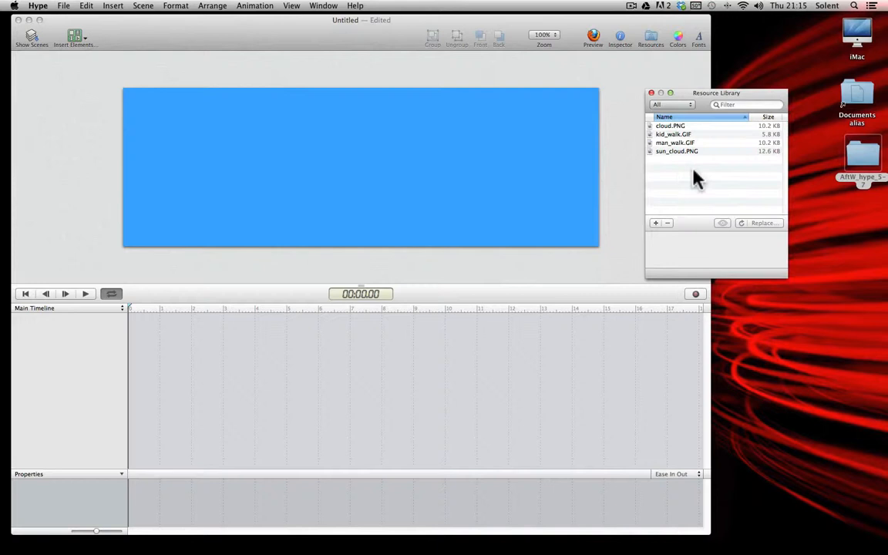
mouse_move(644, 151)
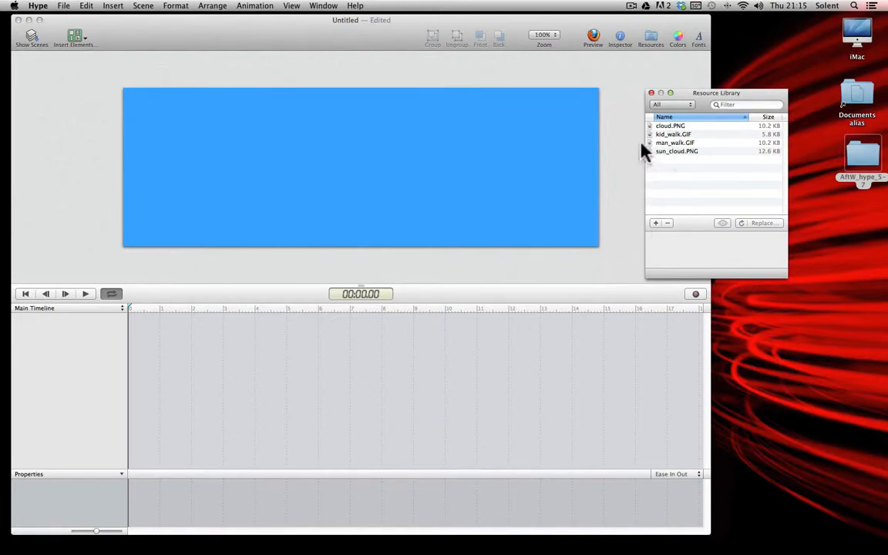
mouse_move(681, 172)
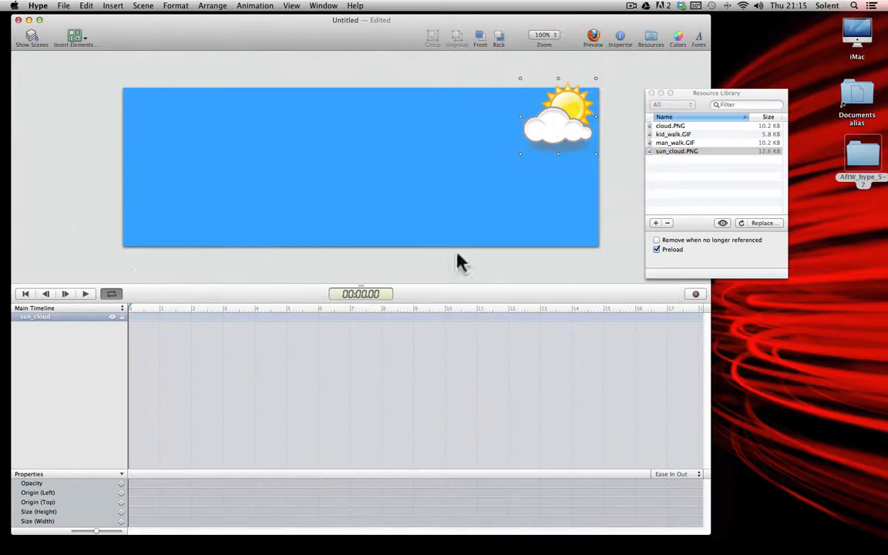
mouse_move(685, 142)
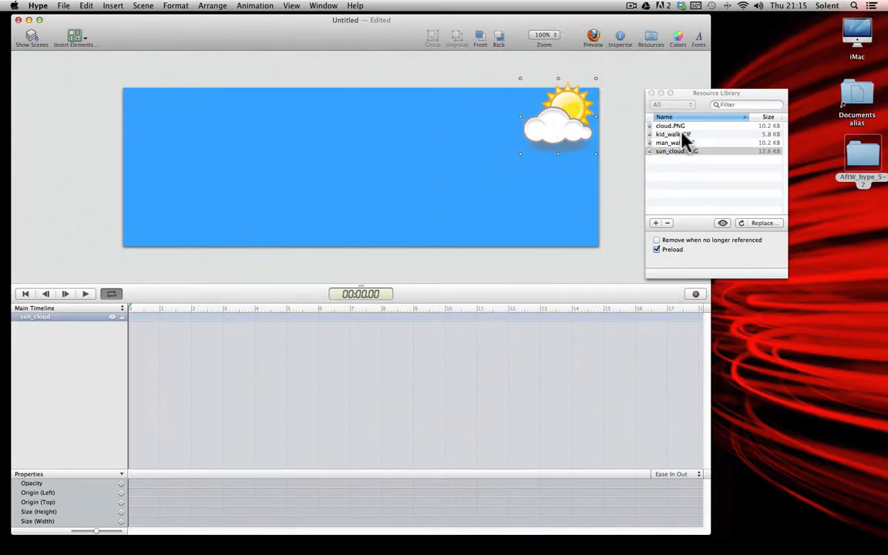
Place sun_cloud.PNG and three cloud.PNG copies across the top of the blue sky
click(675, 151)
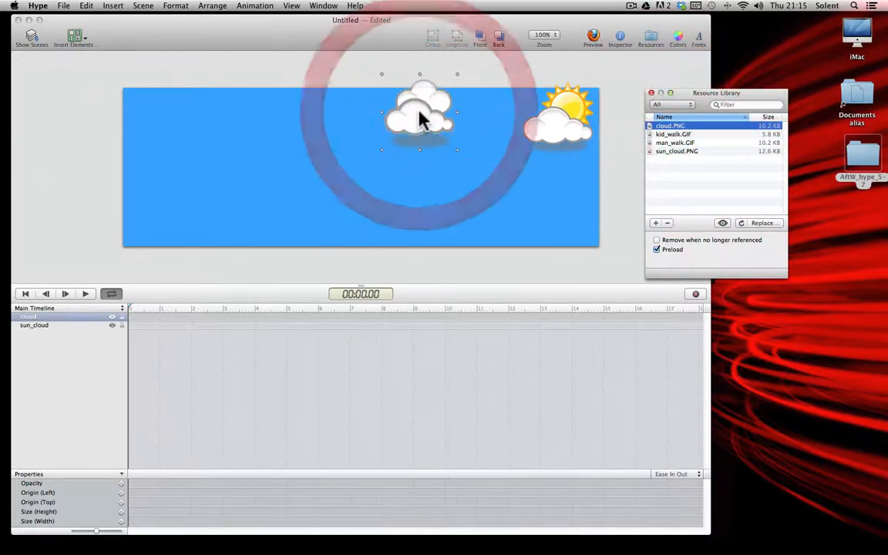
click(419, 120)
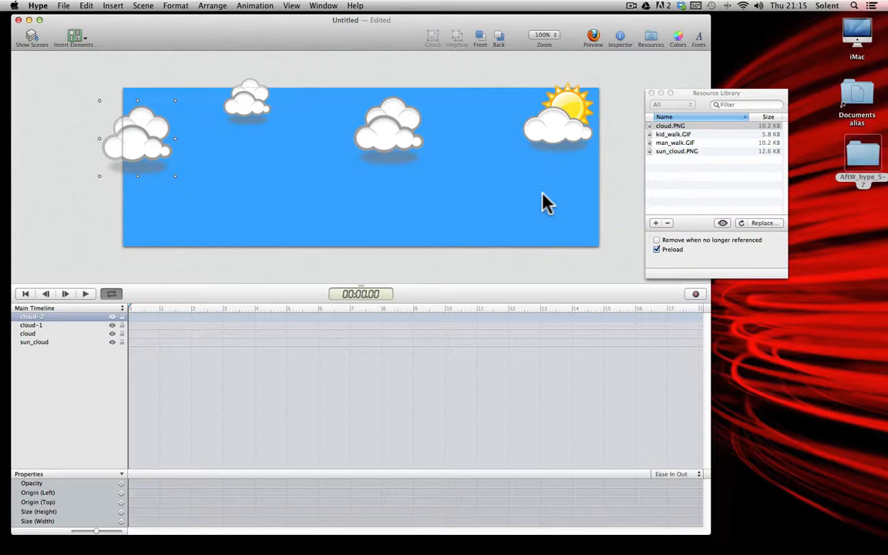
mouse_move(493, 158)
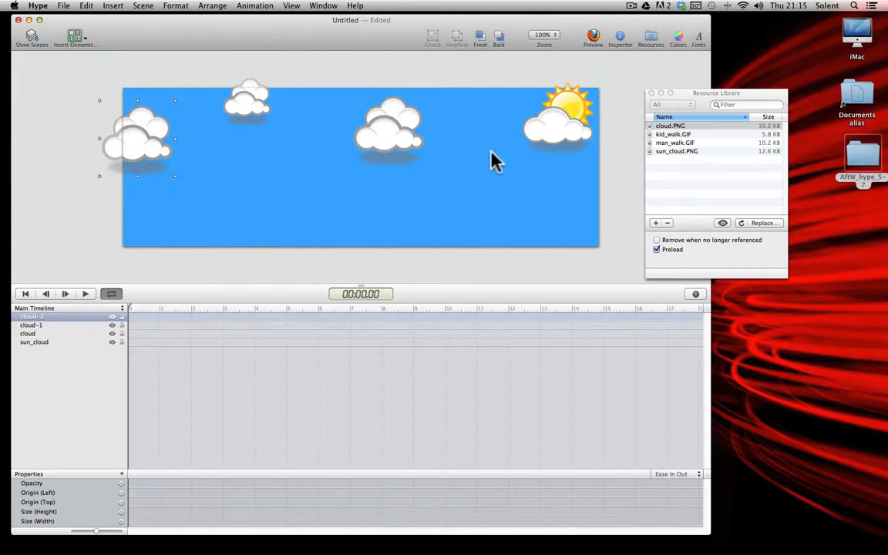
mouse_move(342, 182)
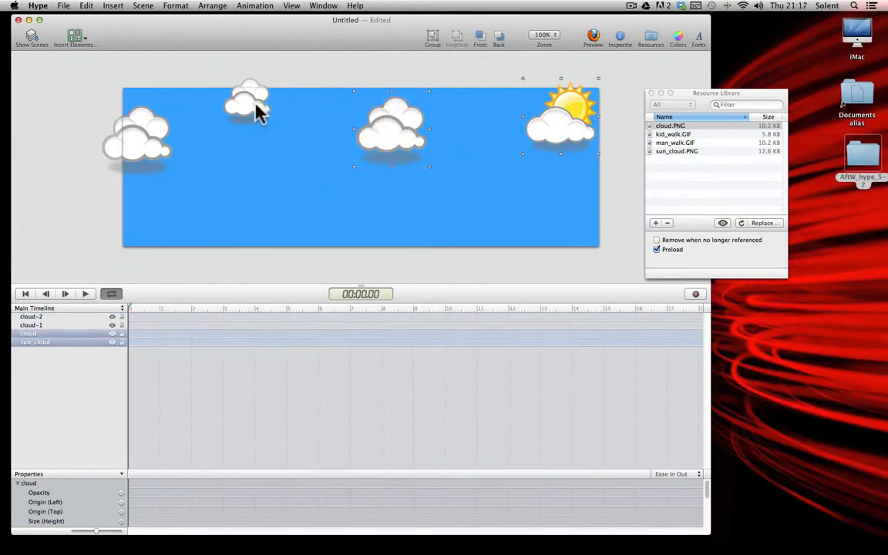
Group the four sky images into a single timeline layer named 'clouds'
click(247, 100)
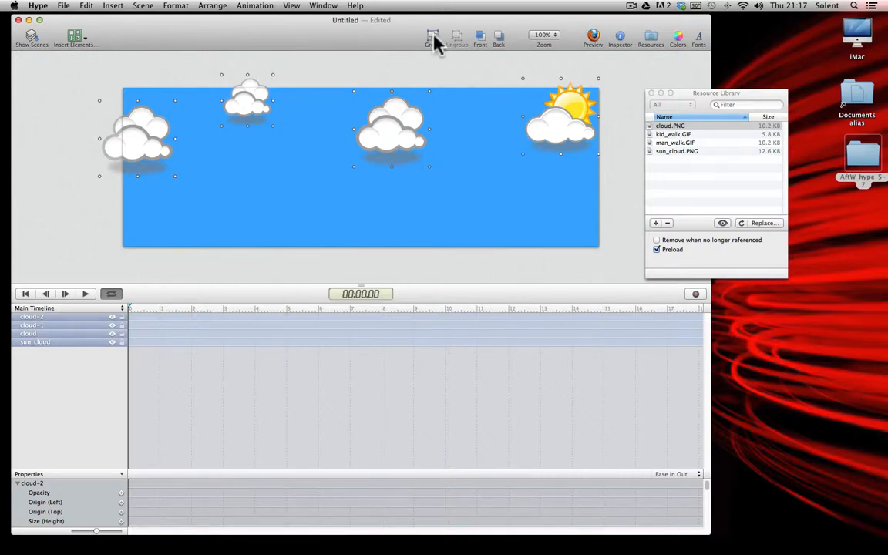
click(431, 37)
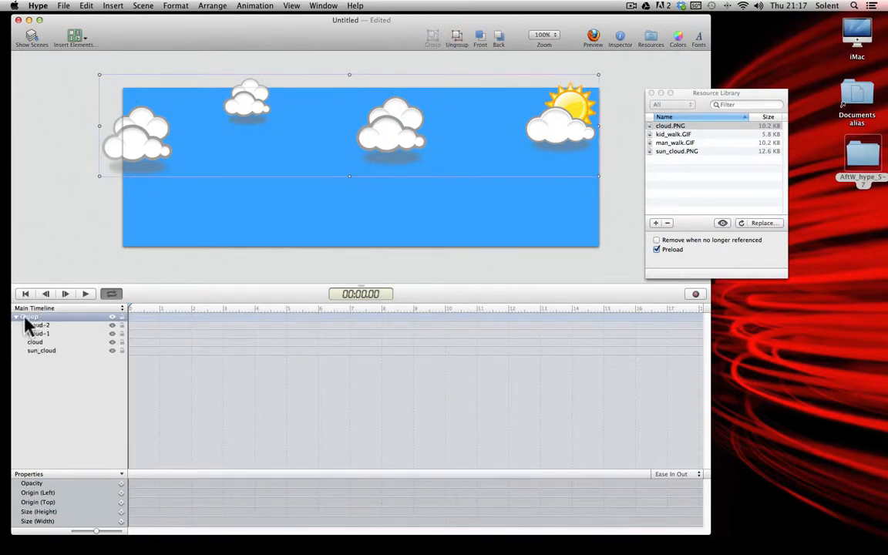
click(15, 318)
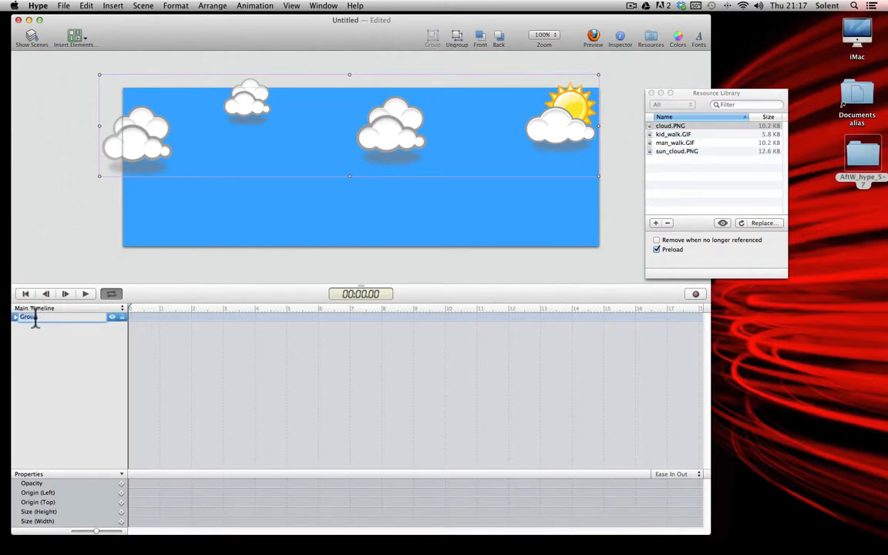
text(clouds)
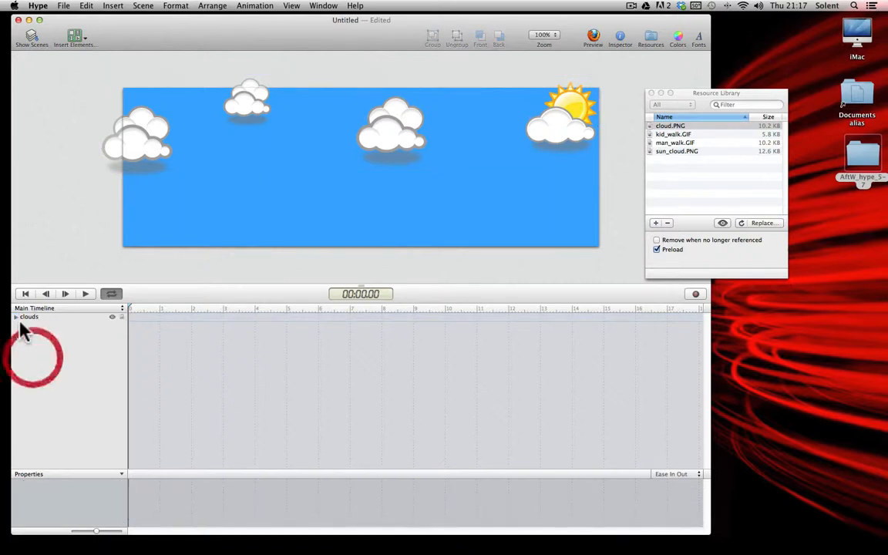
click(16, 317)
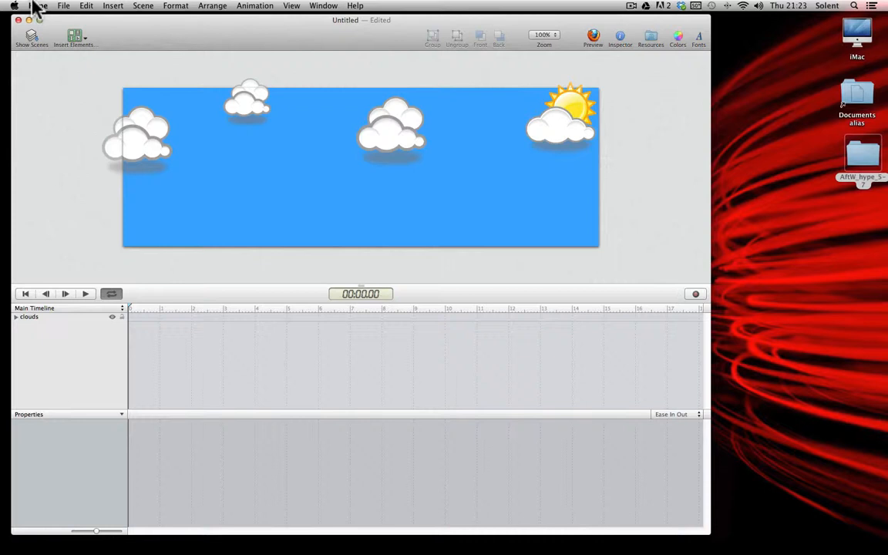
click(74, 37)
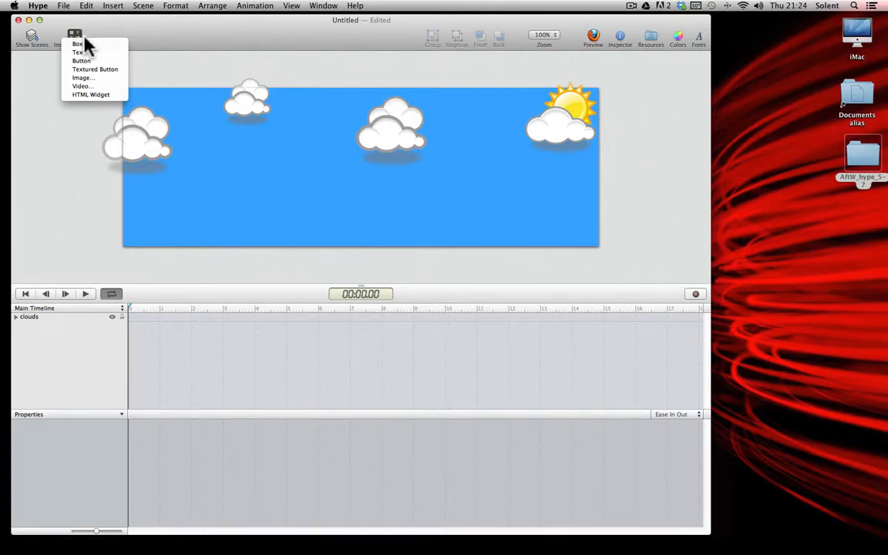
mouse_move(147, 33)
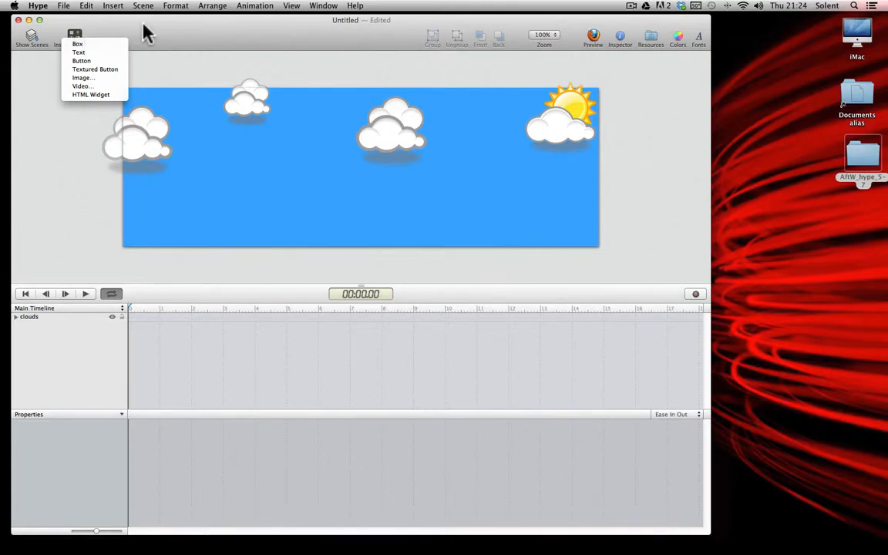
click(74, 39)
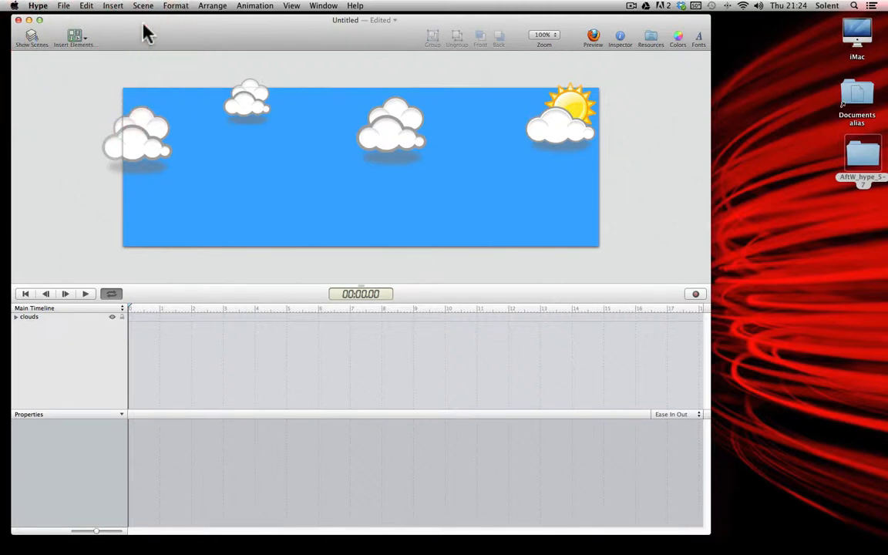
mouse_move(210, 54)
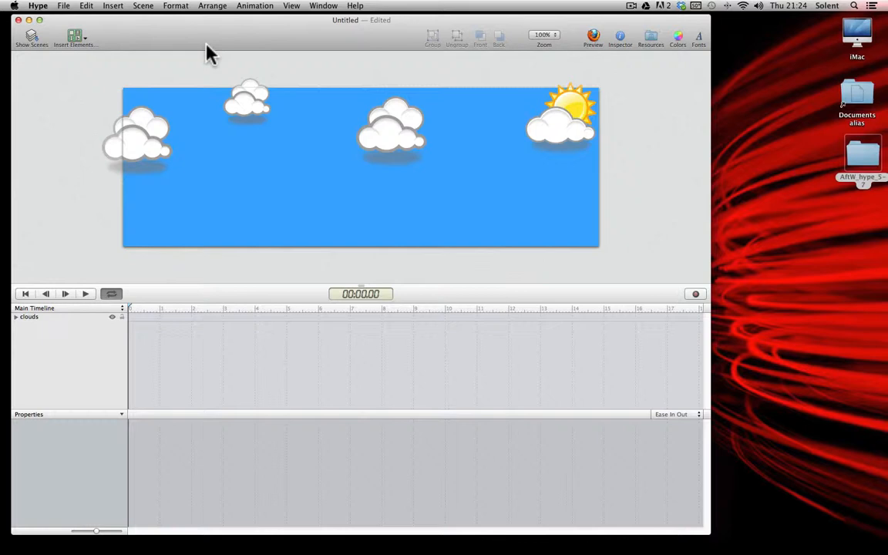
mouse_move(869, 151)
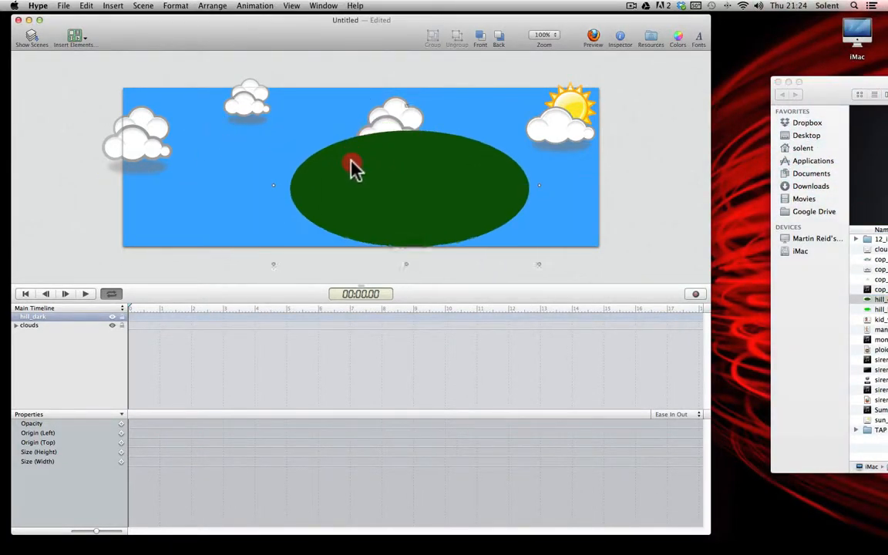
Position dark green oval hill_dark copies overlapping along the bottom of the stage
drag(353, 168, 533, 173)
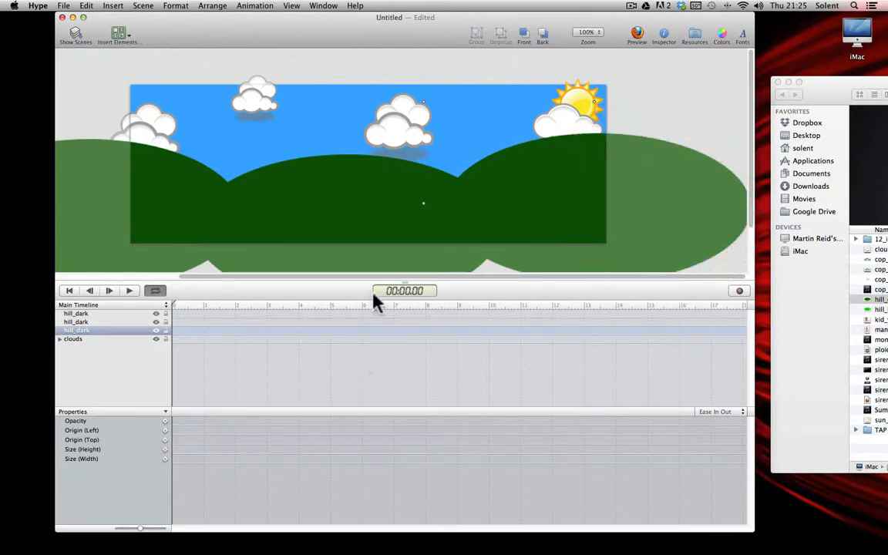
click(587, 32)
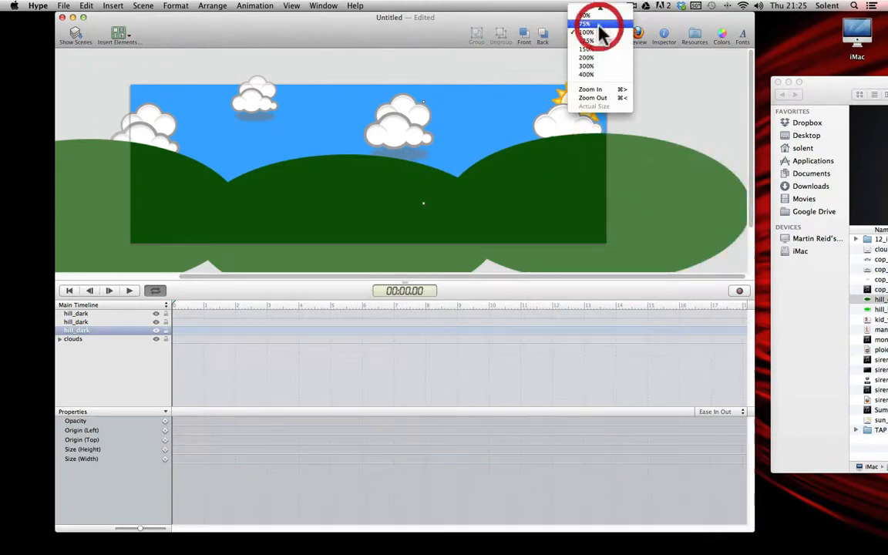
Zoom to 75%, then group both hill_dark elements as 'back_hills'
click(586, 23)
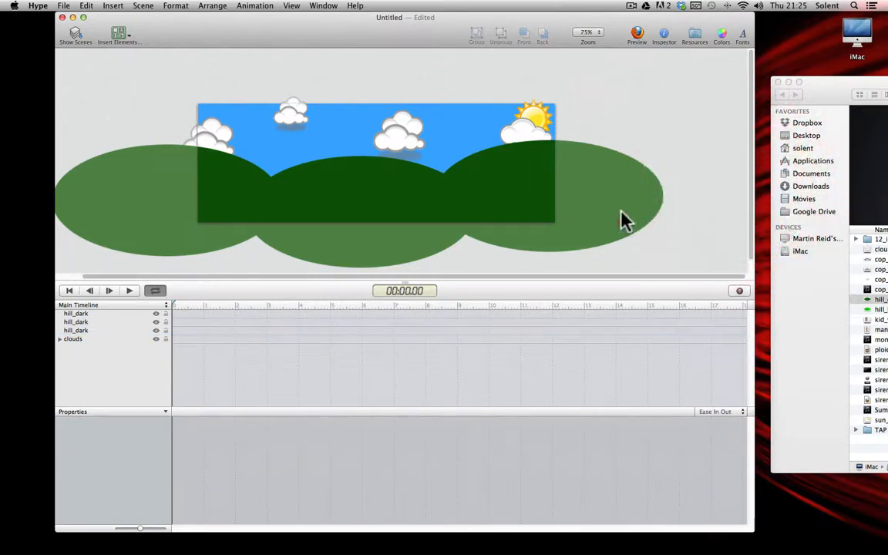
click(185, 229)
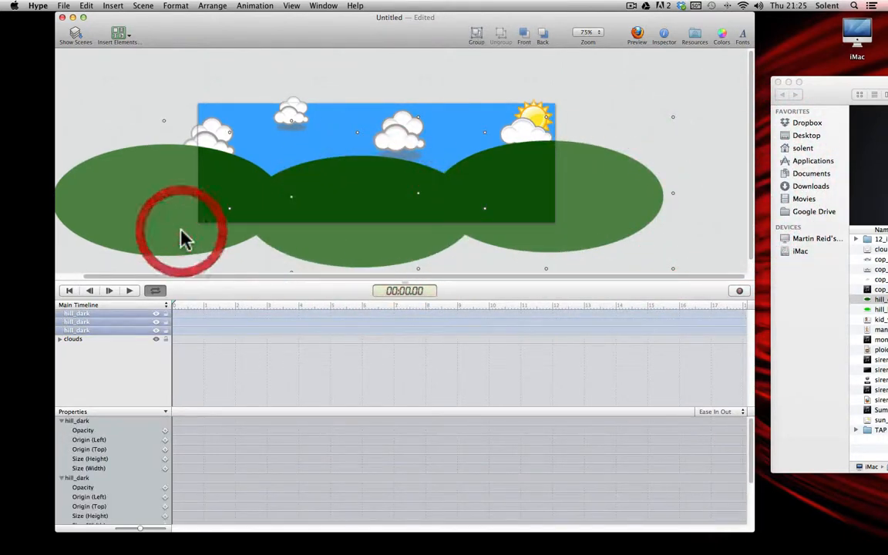
click(476, 34)
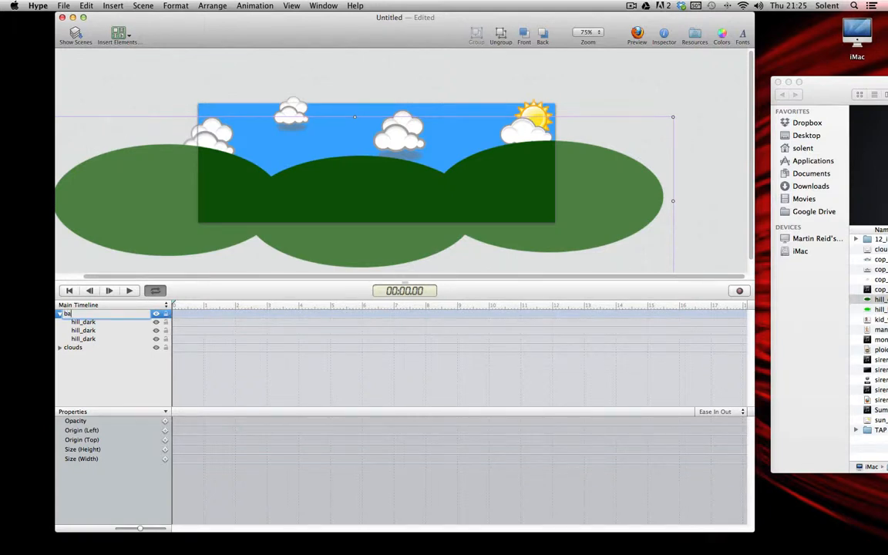
text(back_hill)
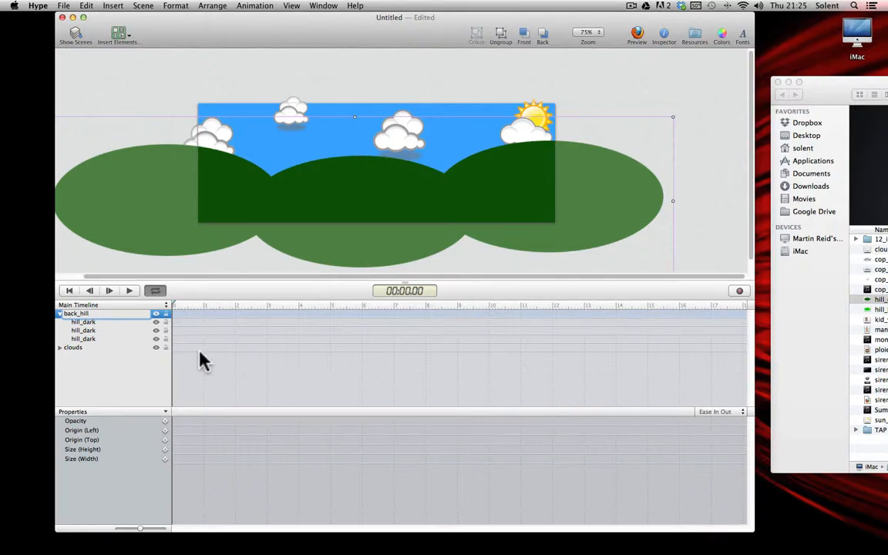
click(77, 313)
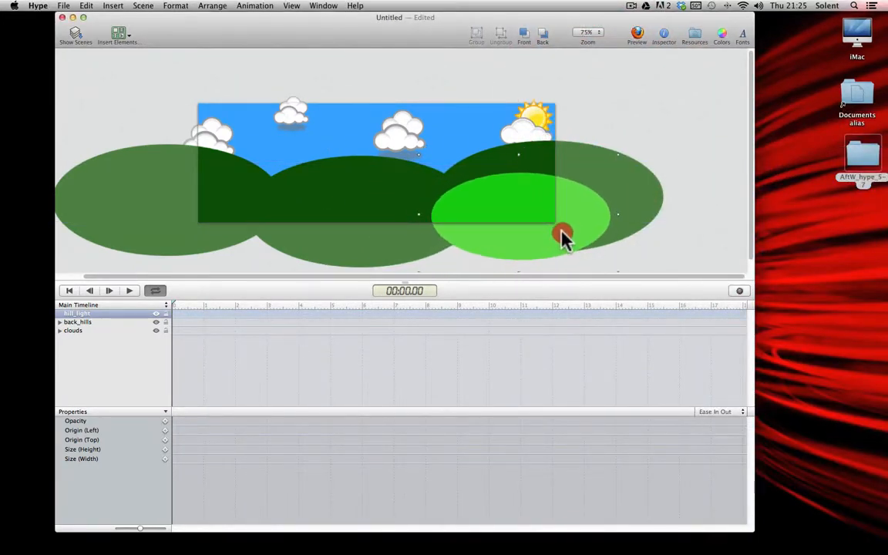
Arrange several hill_light copies along the bottom in front of the back_hills group
click(563, 235)
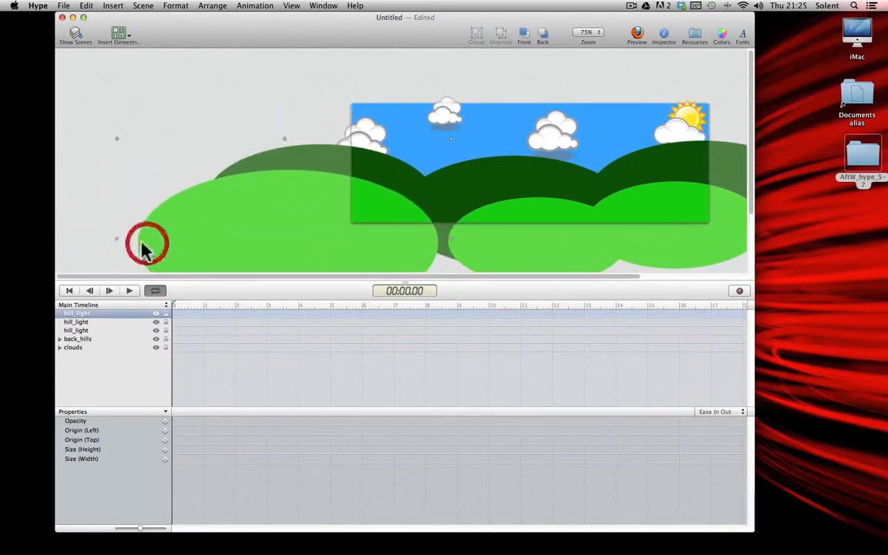
drag(147, 239, 386, 262)
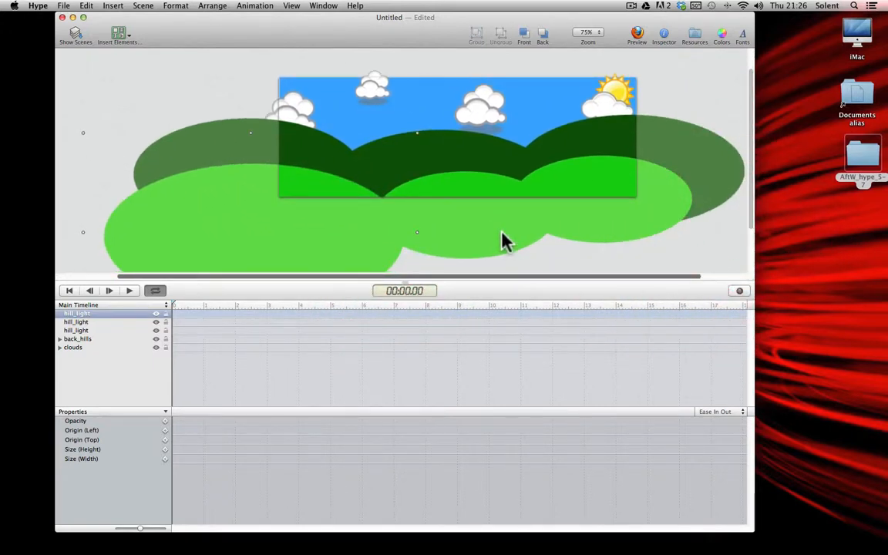
click(75, 323)
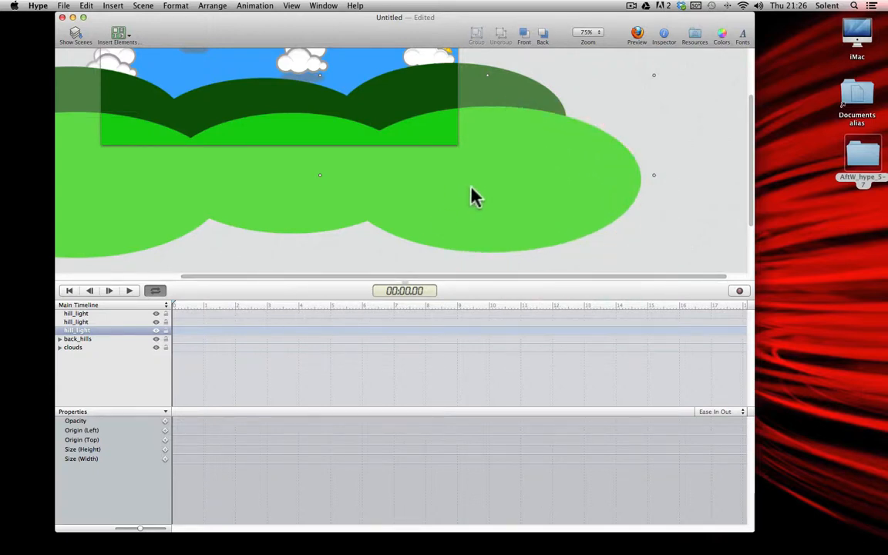
mouse_move(307, 213)
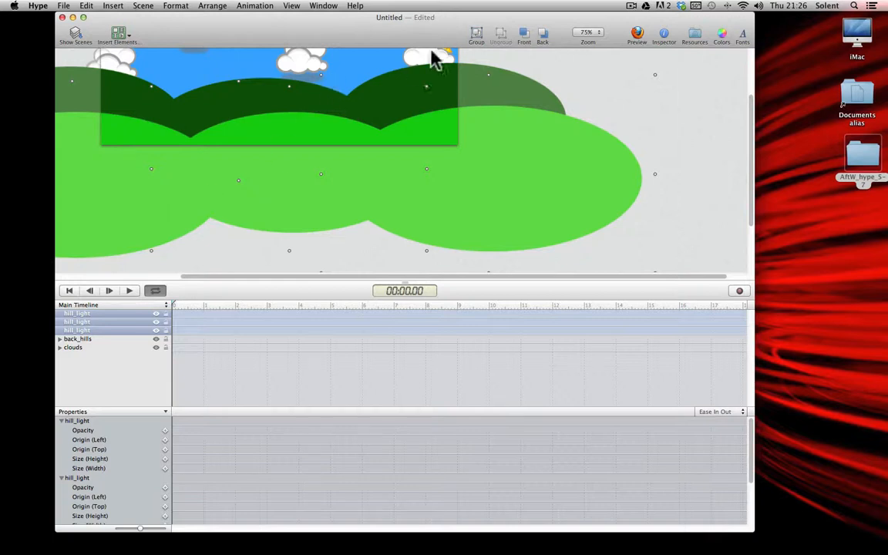
Group all hill_light elements as 'front_hill' and select the new group
click(476, 34)
text(front_hill)
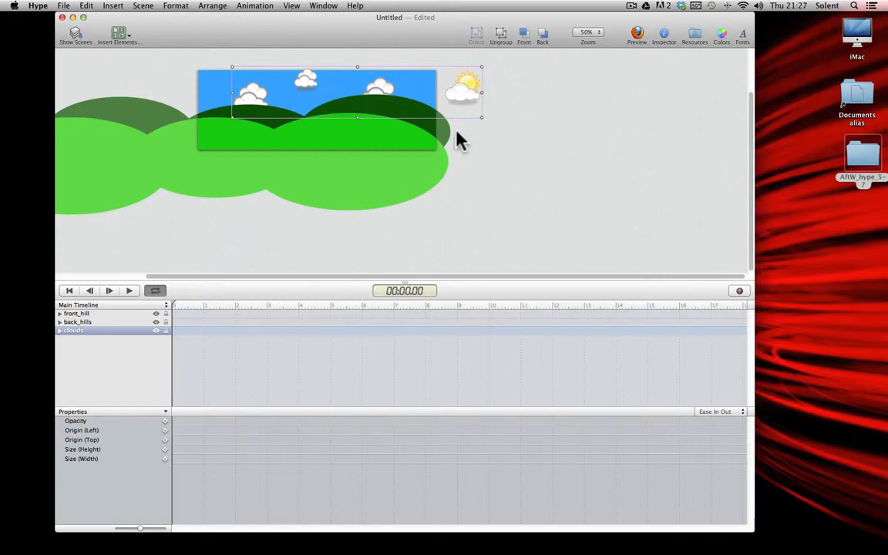
click(77, 313)
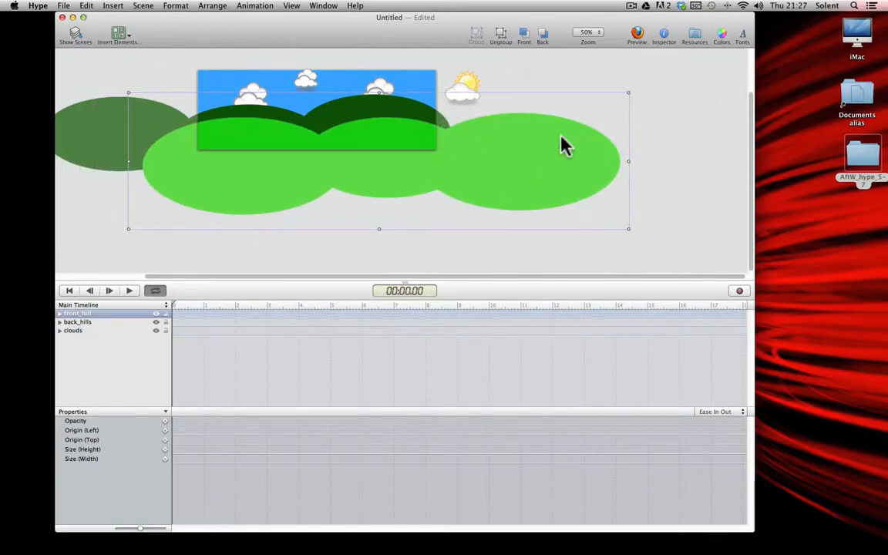
mouse_move(233, 172)
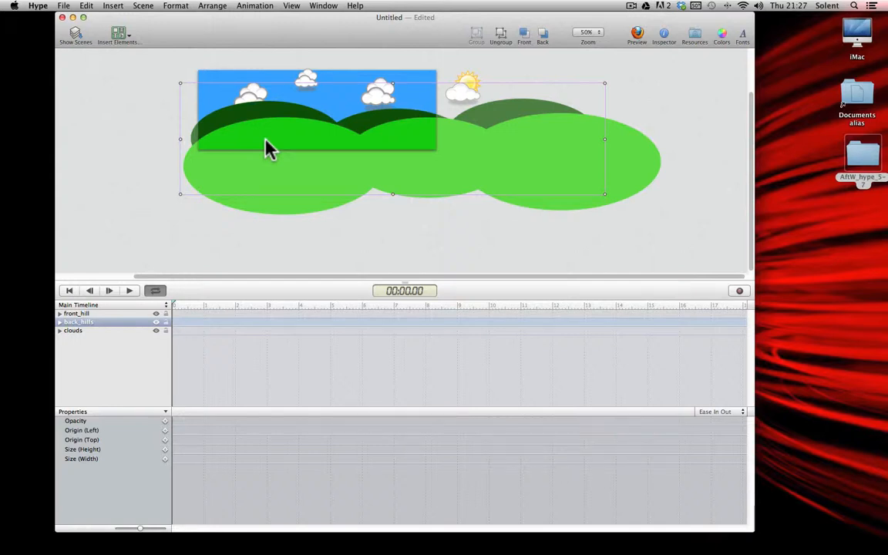
mouse_move(471, 77)
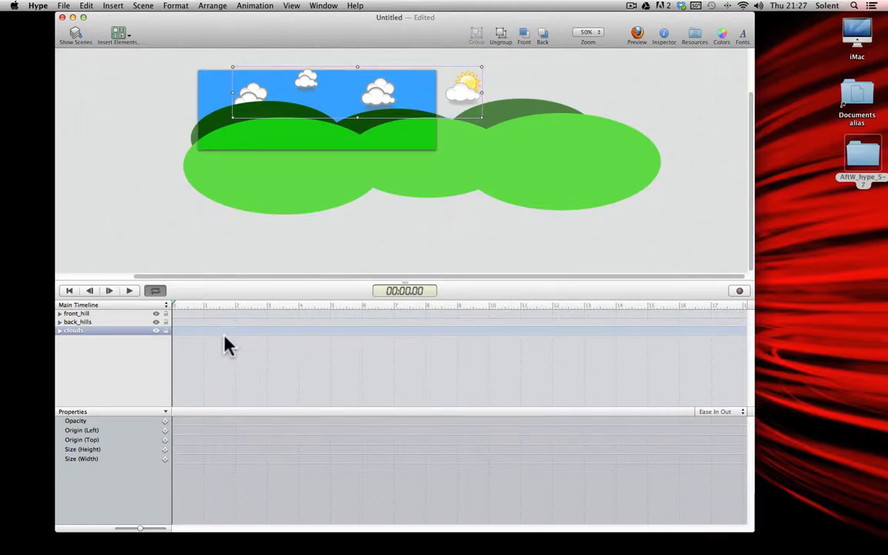
mouse_move(431, 116)
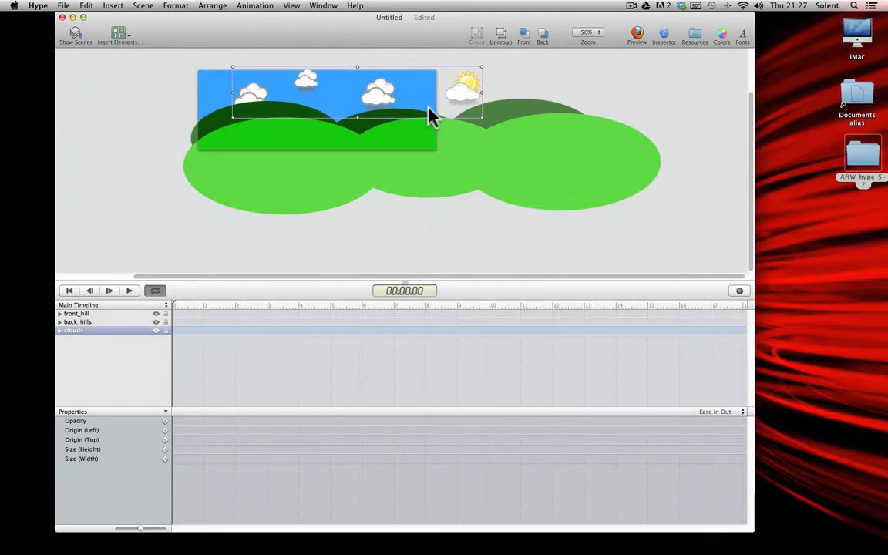
mouse_move(755, 324)
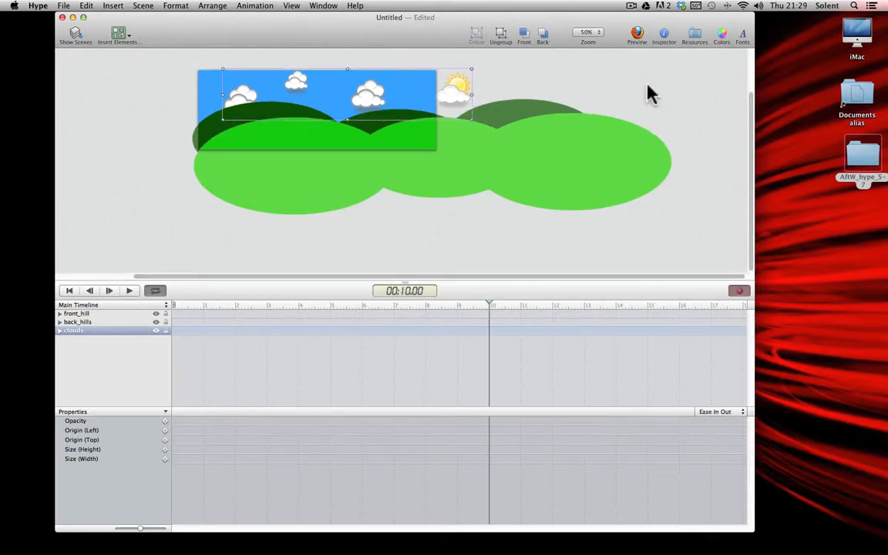
mouse_move(48, 388)
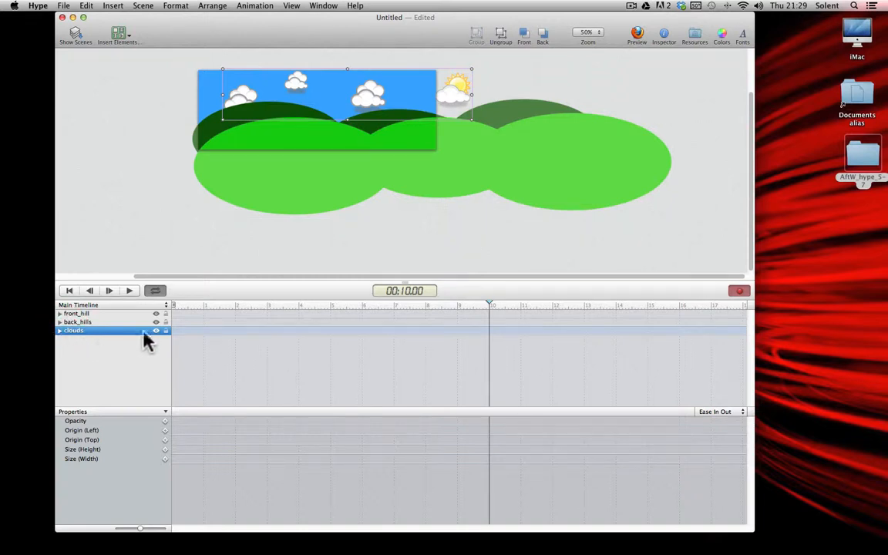
Nudge the clouds group left on the stage at the ten-second mark while recording
drag(490, 301, 466, 300)
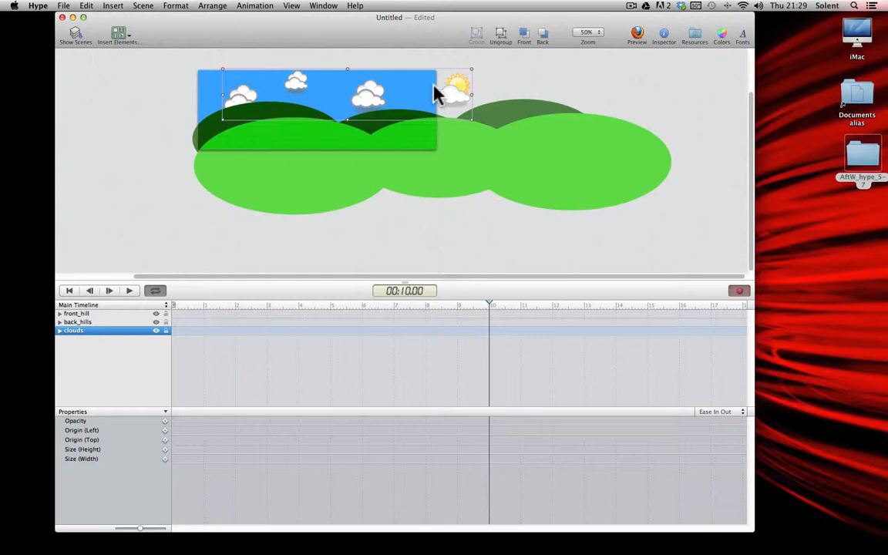
mouse_move(460, 105)
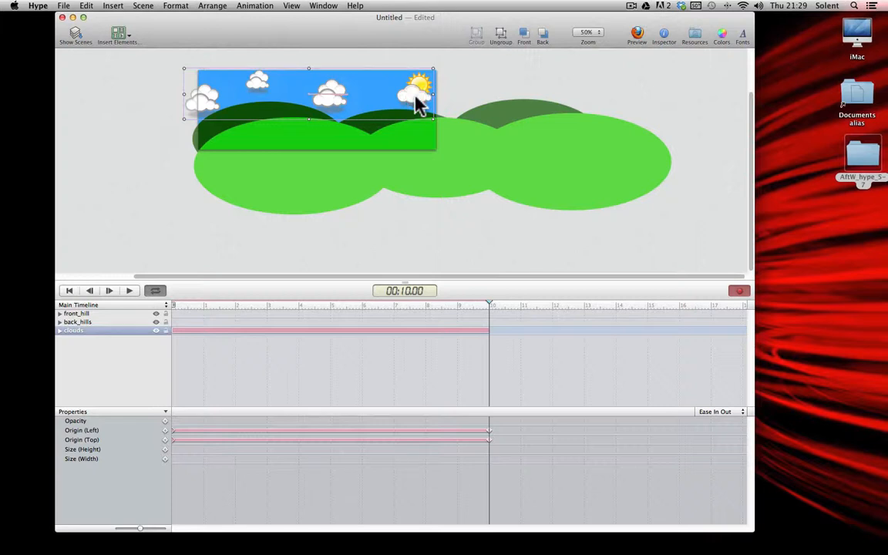
mouse_move(414, 105)
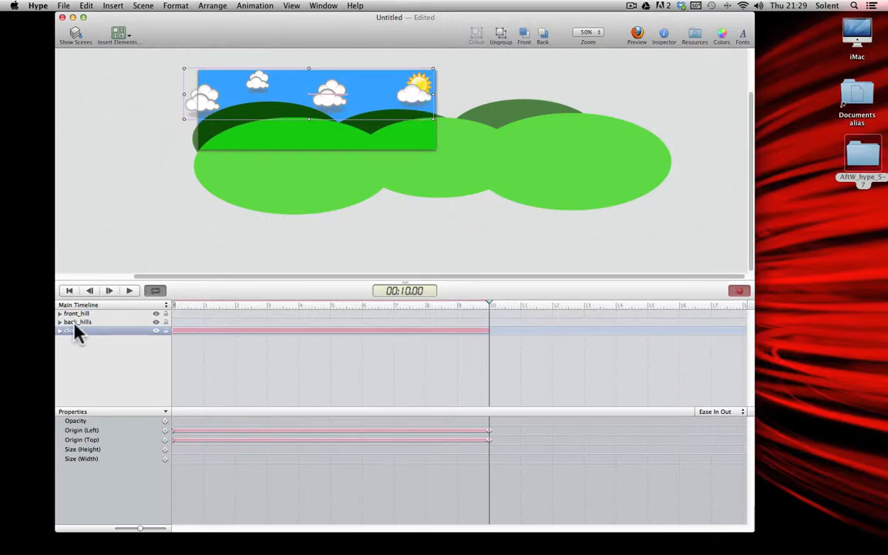
Select the back_hills group so it can slide left across the ten seconds
click(77, 322)
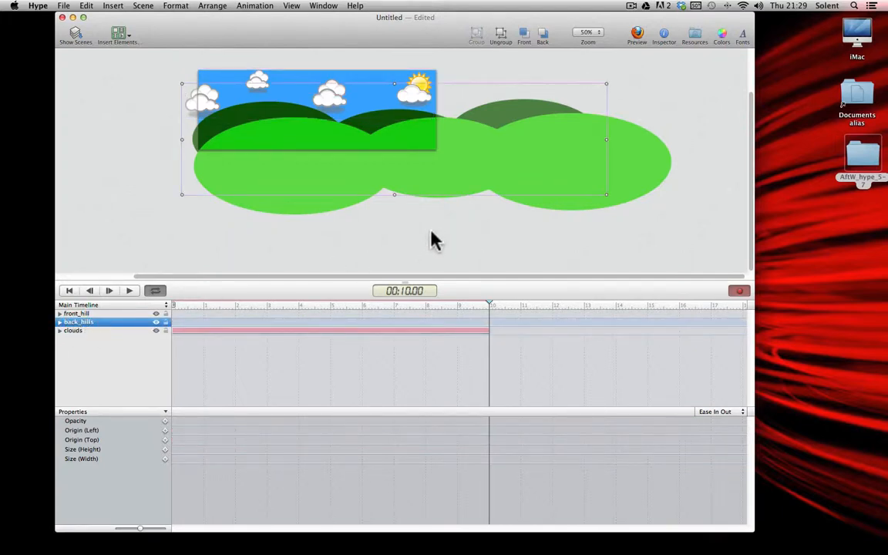
mouse_move(678, 256)
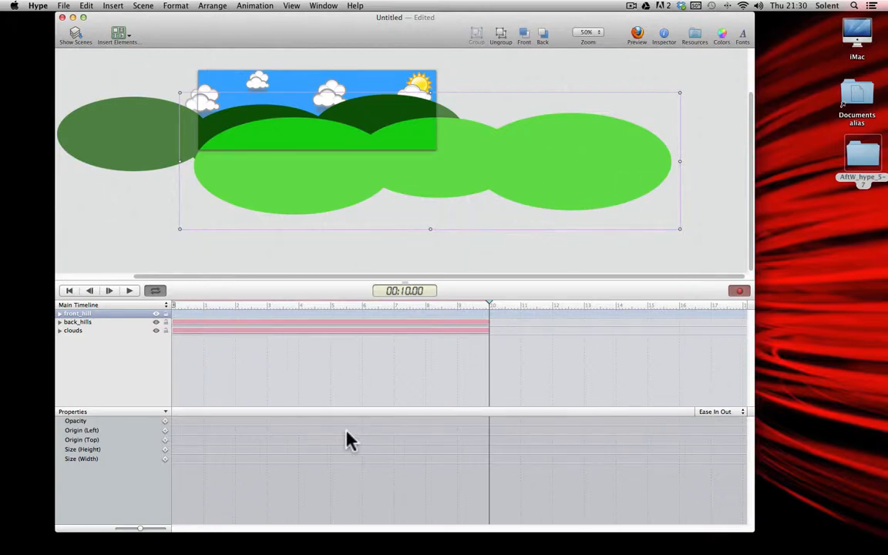
mouse_move(645, 166)
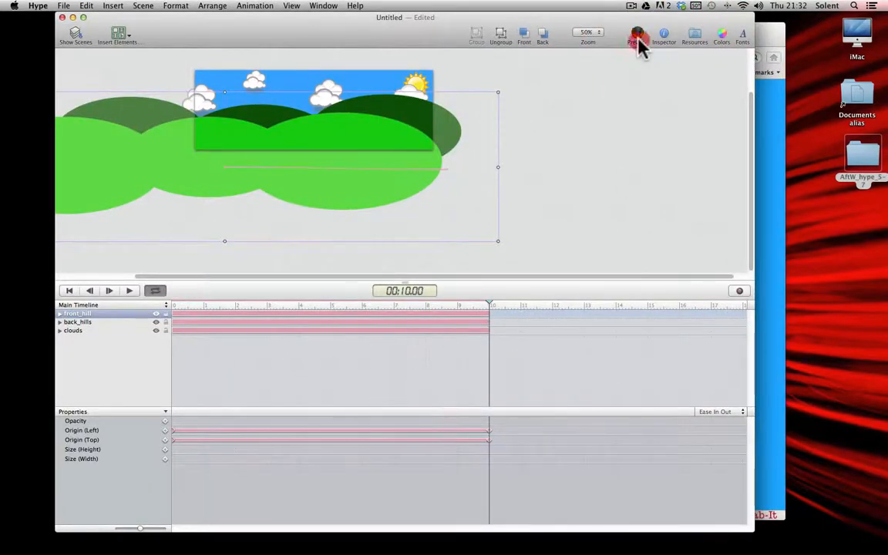
Preview the sliding clouds and hills scene in Firefox
click(637, 34)
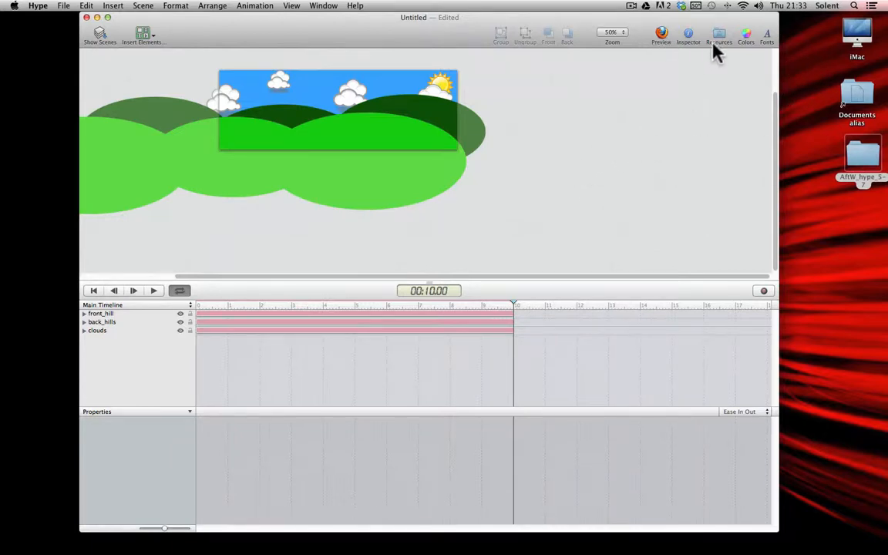
Place man_walk.GIF from the Resources library onto the front hills
click(718, 34)
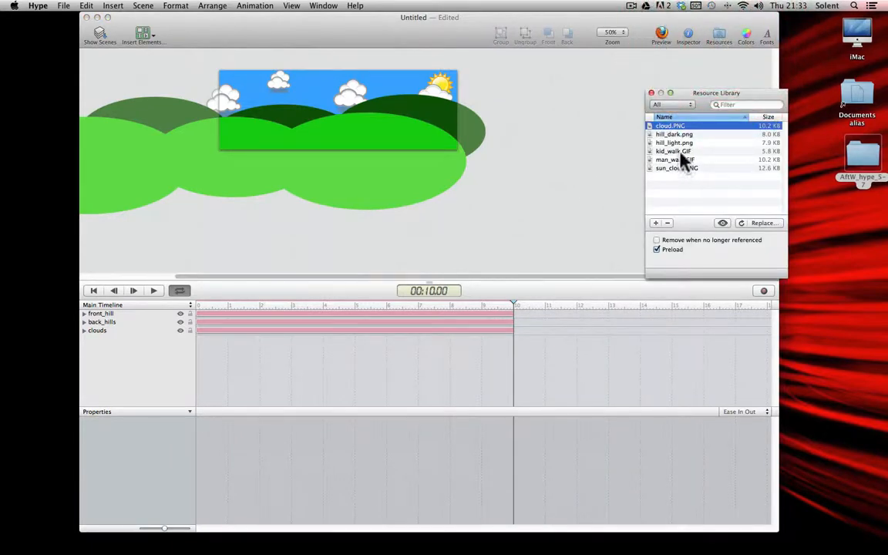
click(672, 151)
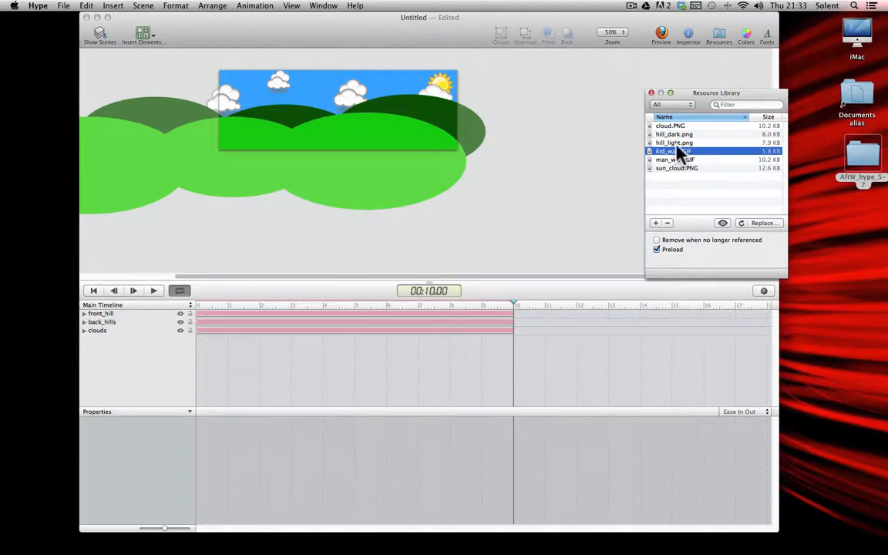
click(675, 159)
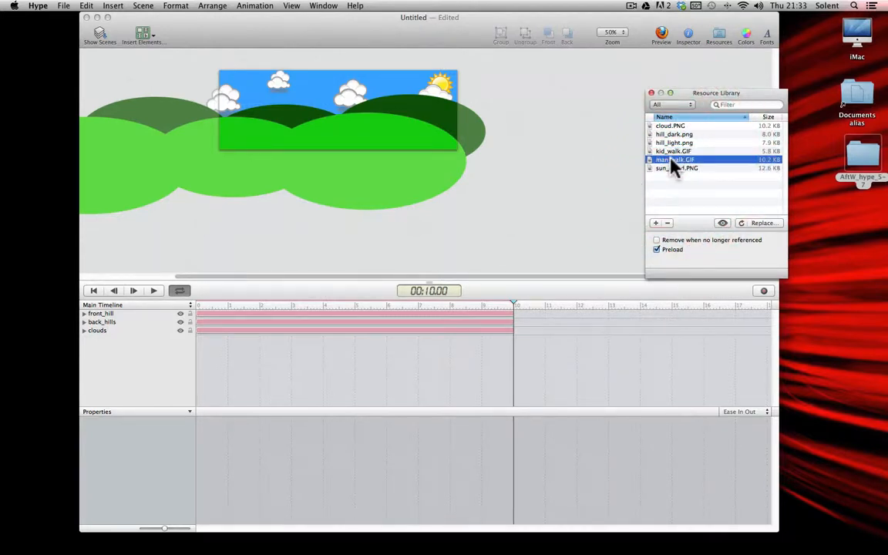
drag(675, 158, 336, 127)
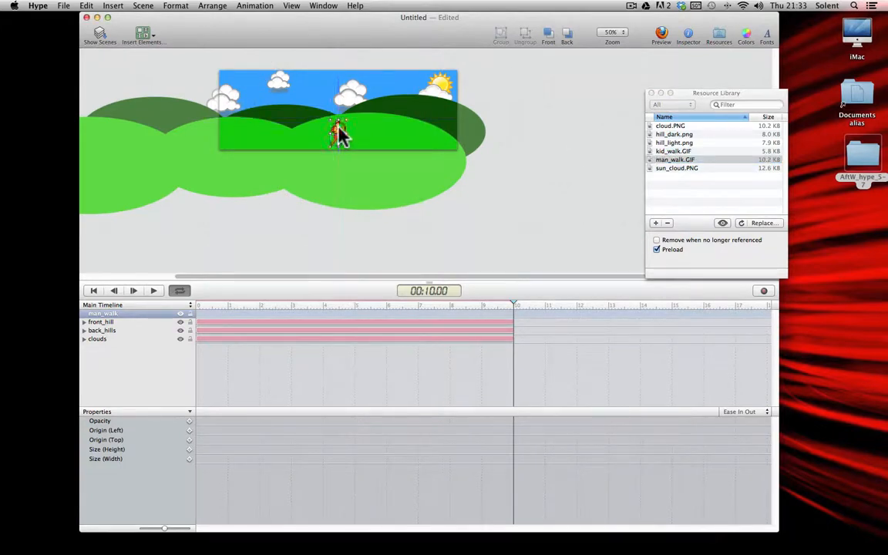
click(102, 322)
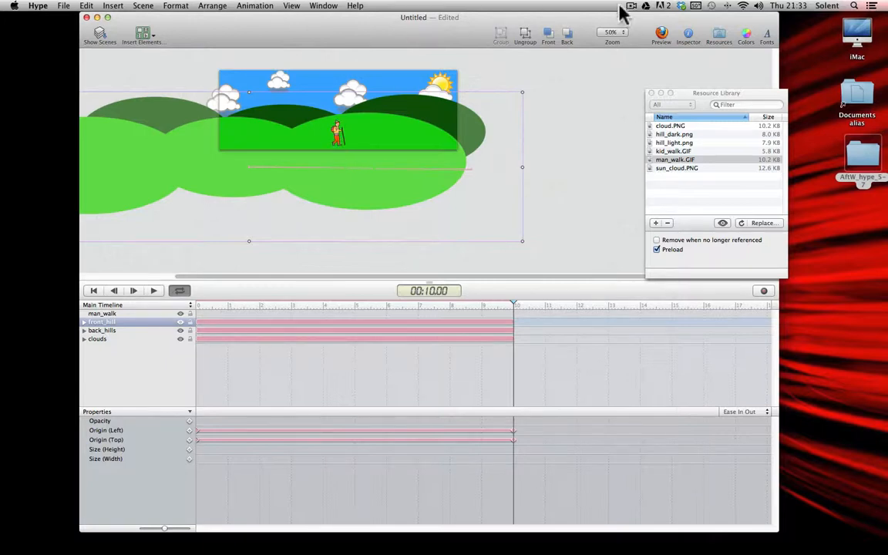
Preview the finished parallax scene with the walking man in Firefox
click(661, 34)
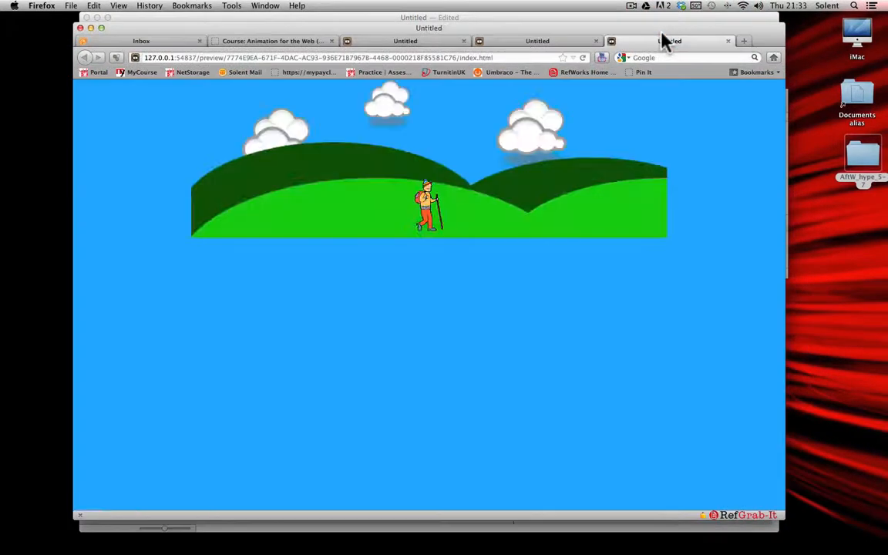